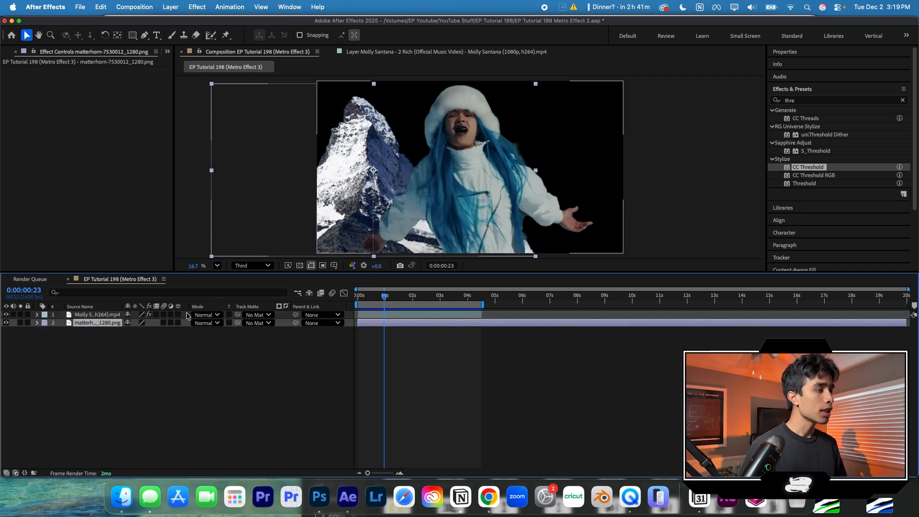
Step: Apply CC Threshold to the matterhorn mountain layer for a stark black-and-white look
left_click(37, 323)
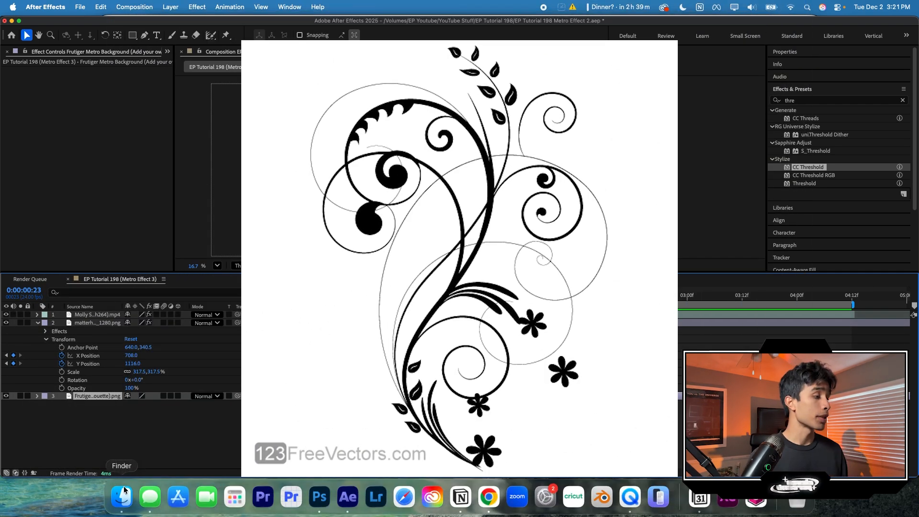
Step: Bring the FM Floral Animation clip from the Individual Assets folder into the composition
left_click(122, 497)
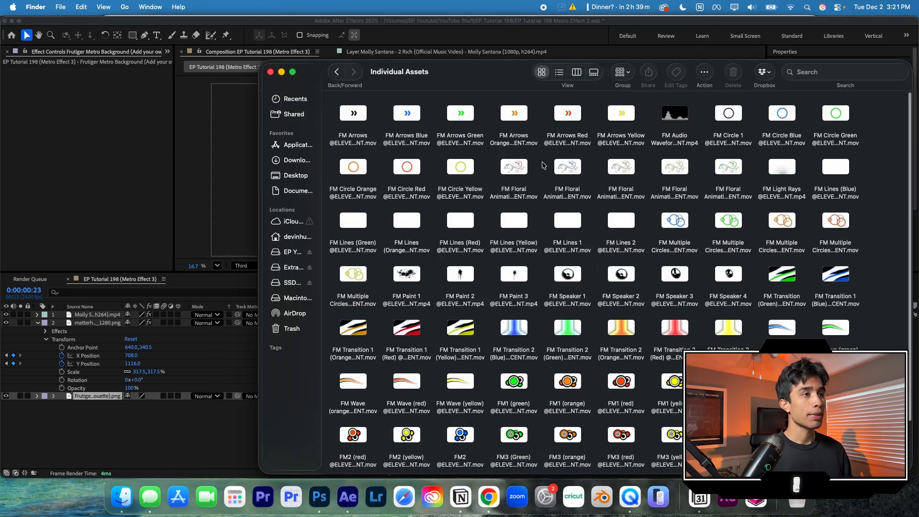
double_click(567, 166)
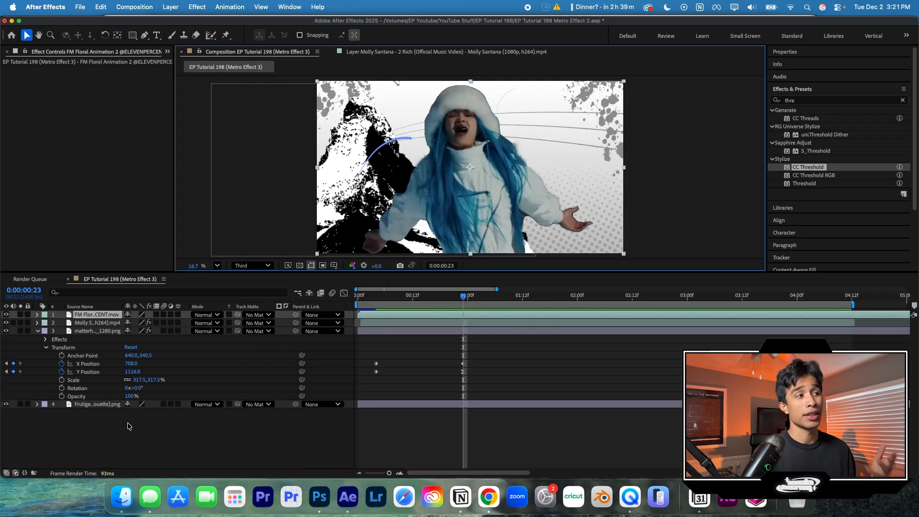
Step: Move the floral layer below the mountain and fetch the FM circle clips from the asset folder
left_click(87, 363)
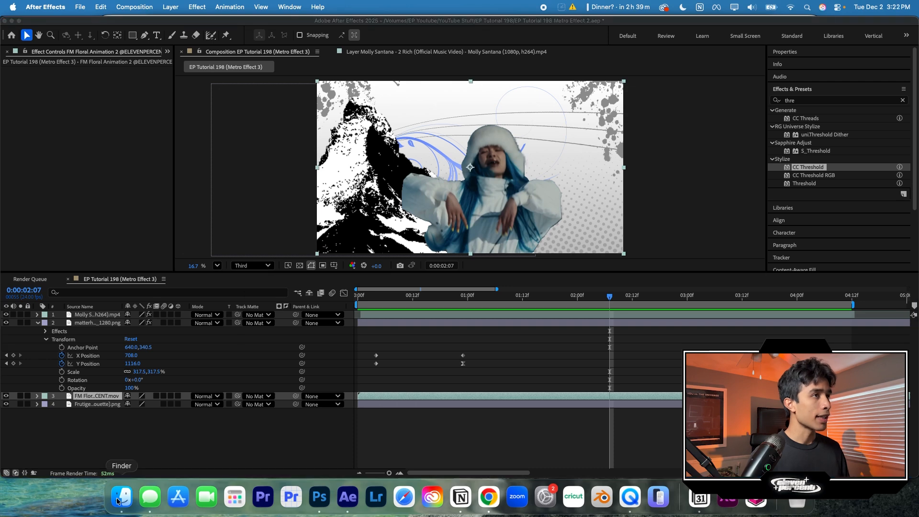
left_click(121, 497)
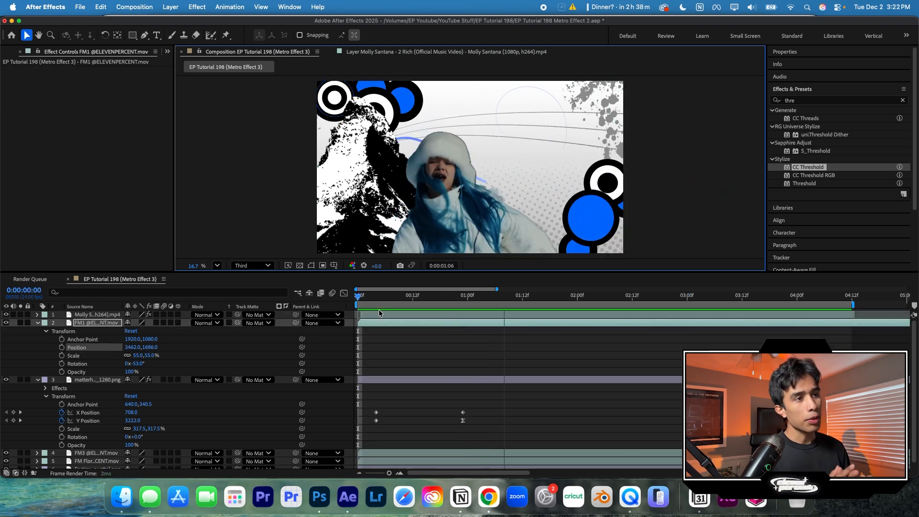
Step: Add a Transform effect to the new adjustment layer and apply the EP_ShakeItUpV2 hit preset
left_click(622, 295)
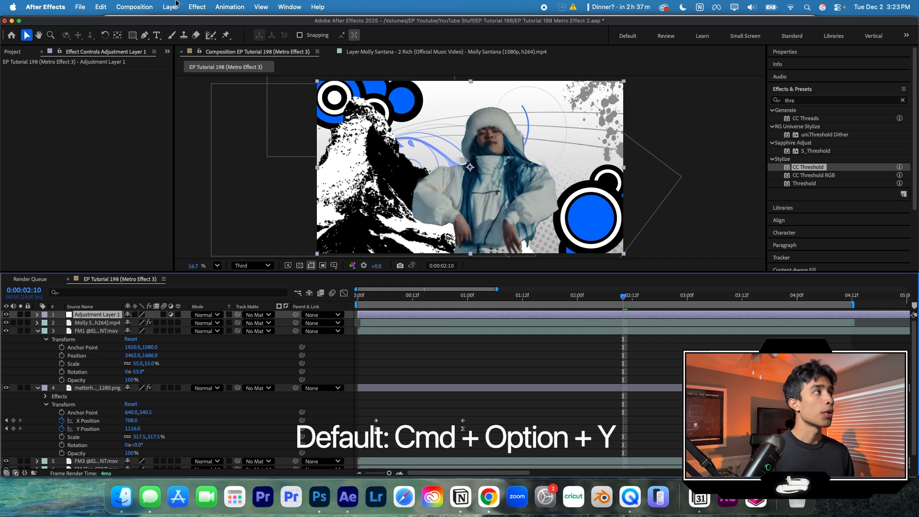
left_click(170, 6)
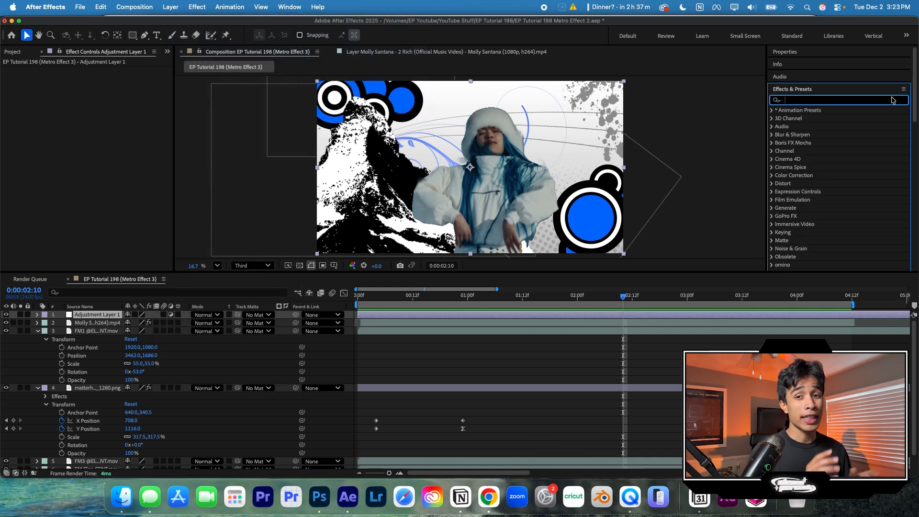
type("tras")
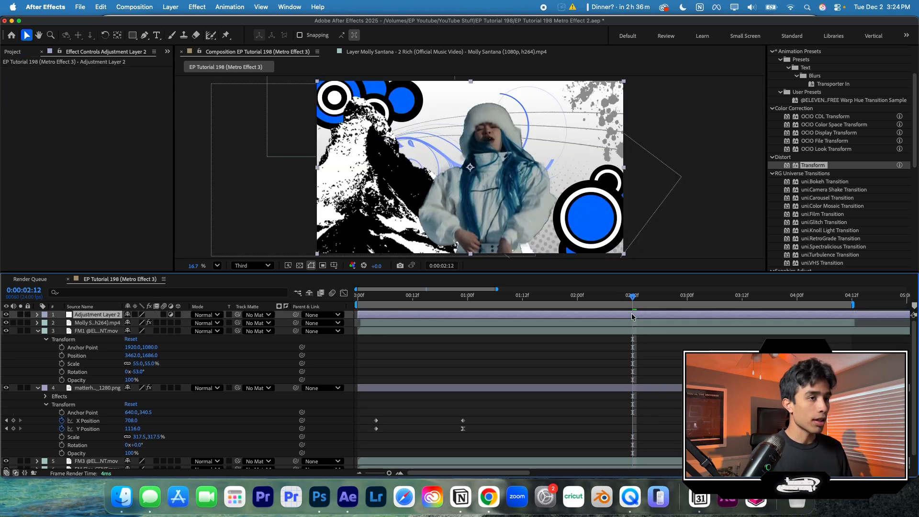
type("v2")
type("hit")
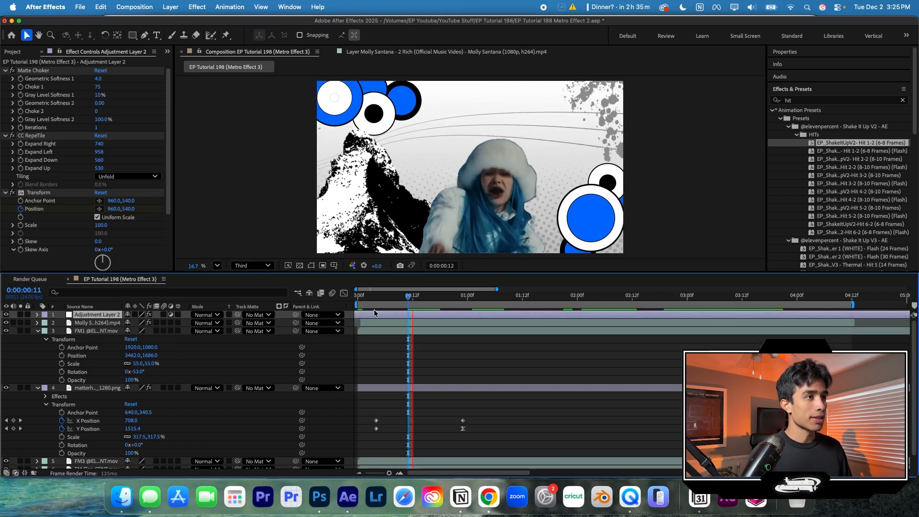
Step: Duplicate the shake adjustment layer with Cmd+D into staggered copies and preview the hits
left_click(536, 295)
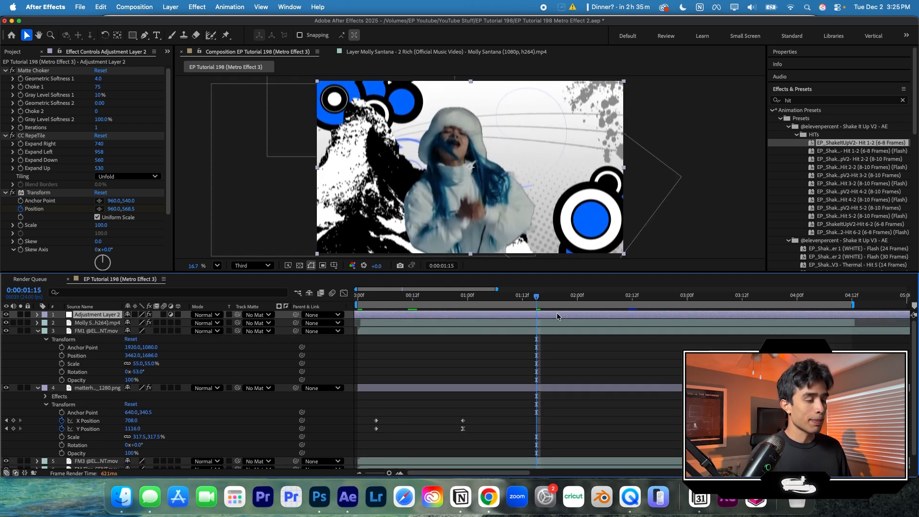
key("cmd+d")
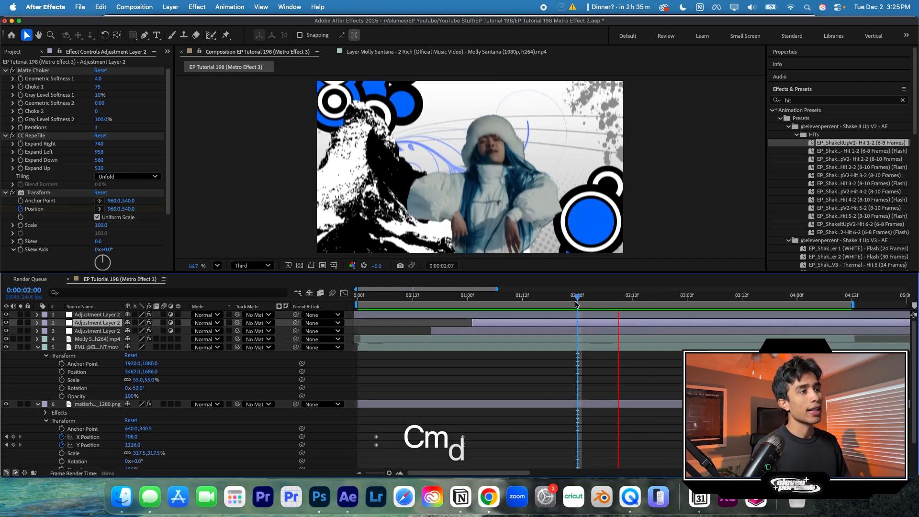
left_click(797, 295)
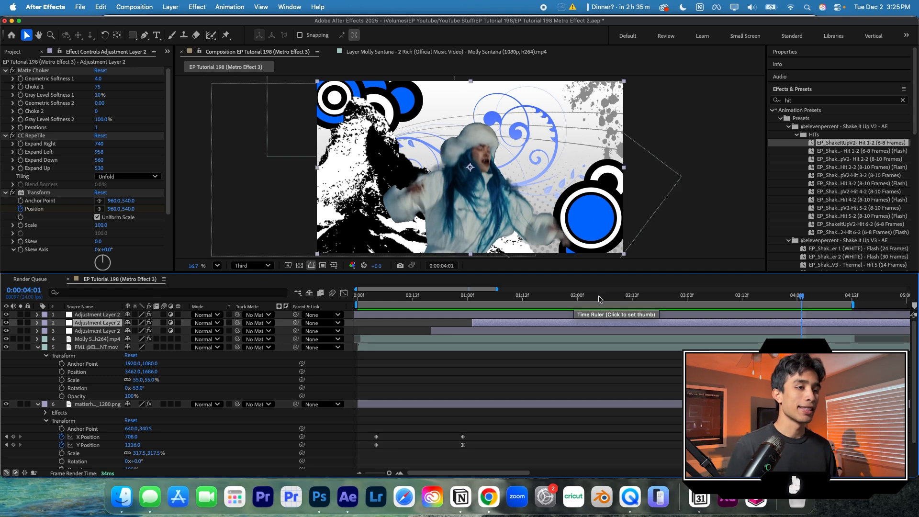
left_click(668, 295)
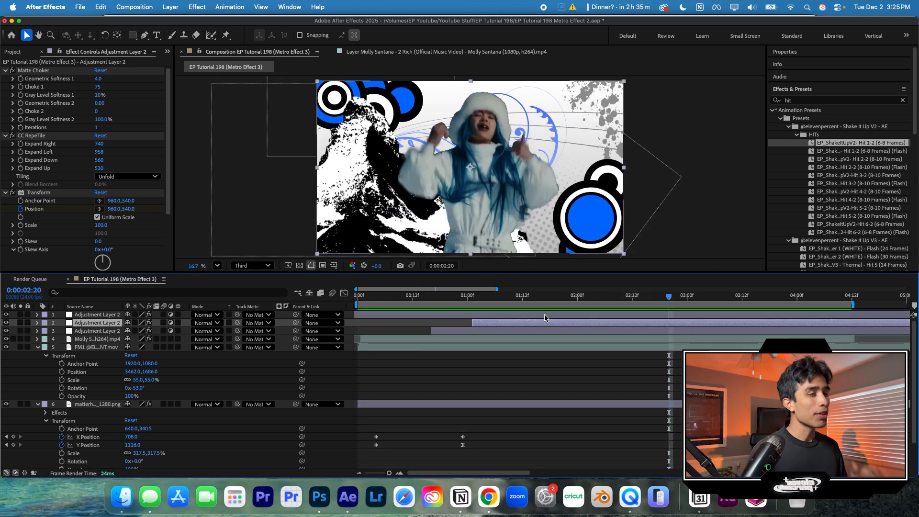
left_click(94, 347)
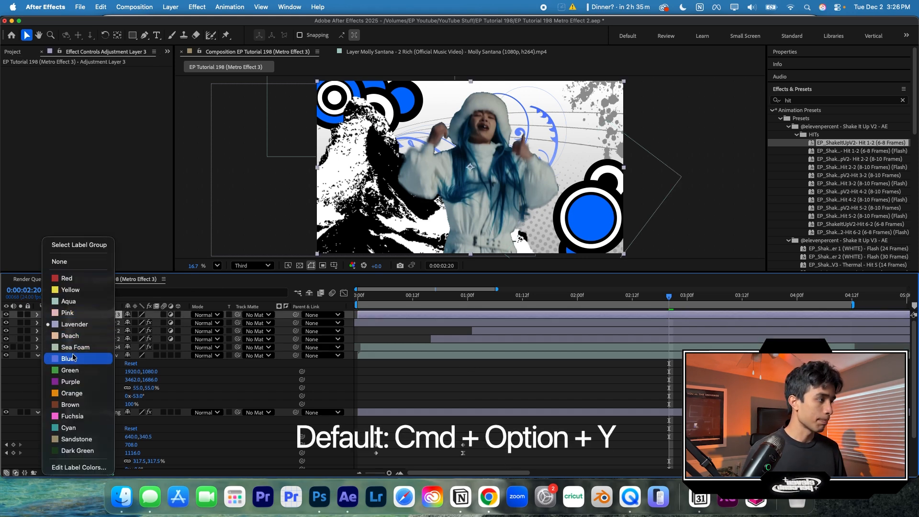
Step: Label the layers blue and apply Signal to Adjustment Layer 3 with strength 91, seed 23001
left_click(66, 358)
type("s")
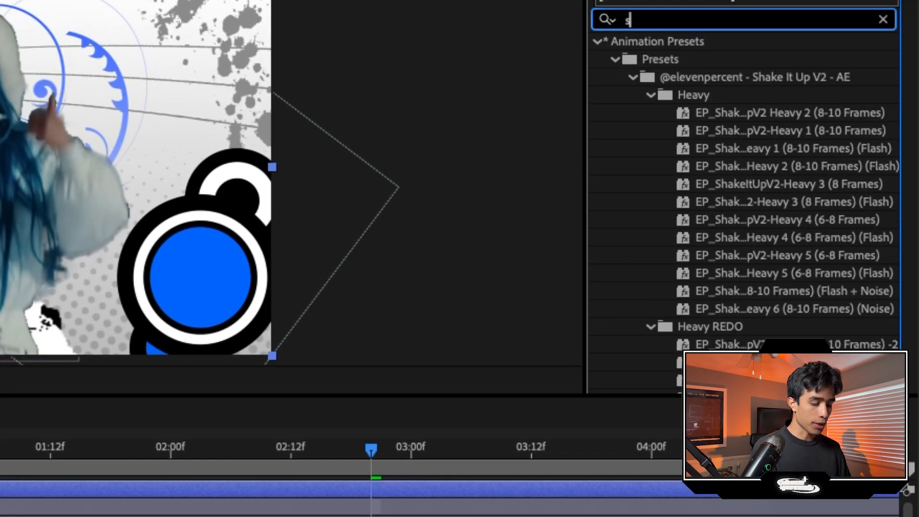
type("ign")
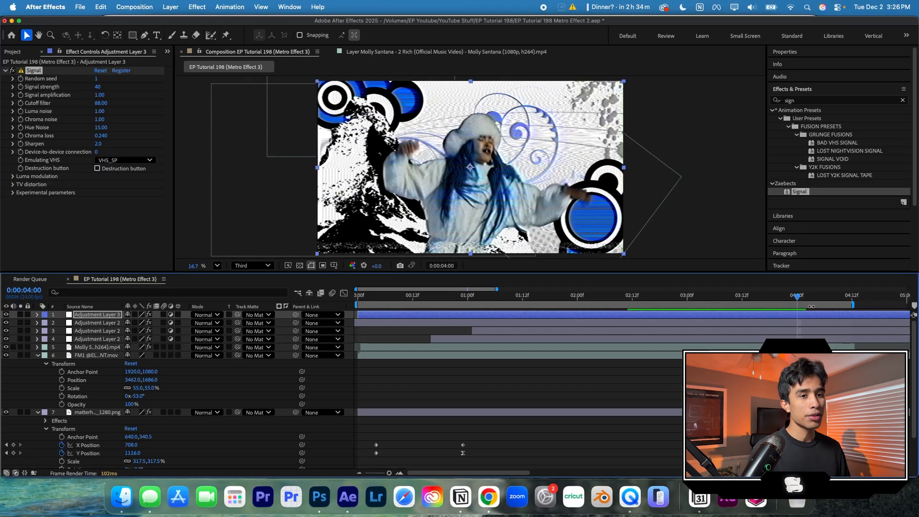
left_click(645, 295)
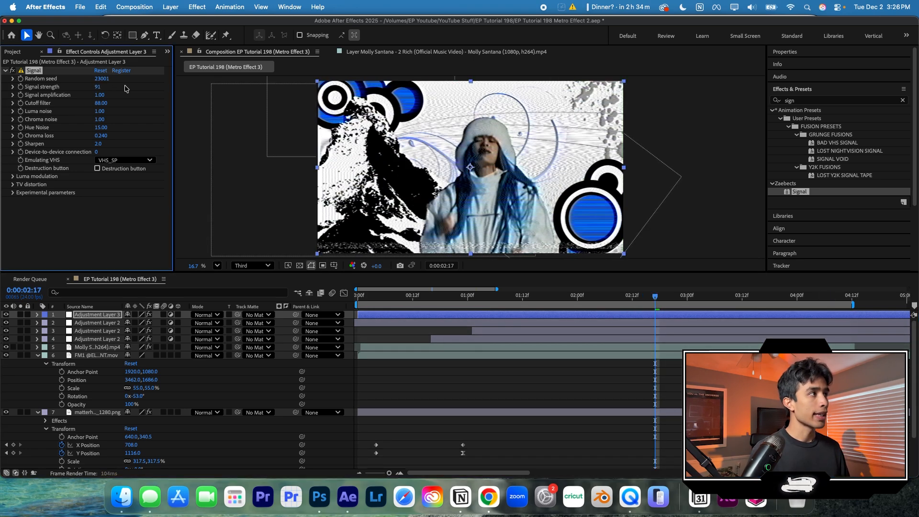
left_click_drag(101, 95, 111, 95)
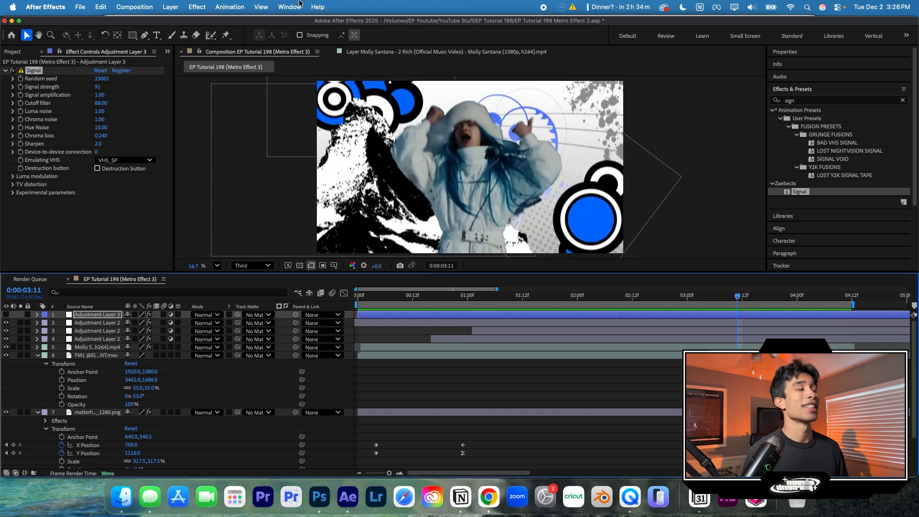
Step: Launch the MXM 2 extension on the Metro Effect composition and confirm the source
left_click(290, 7)
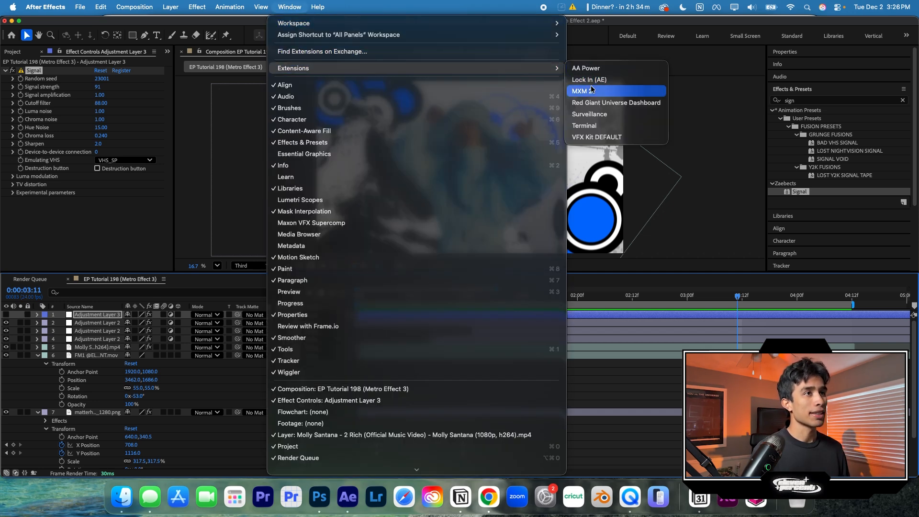
left_click(585, 91)
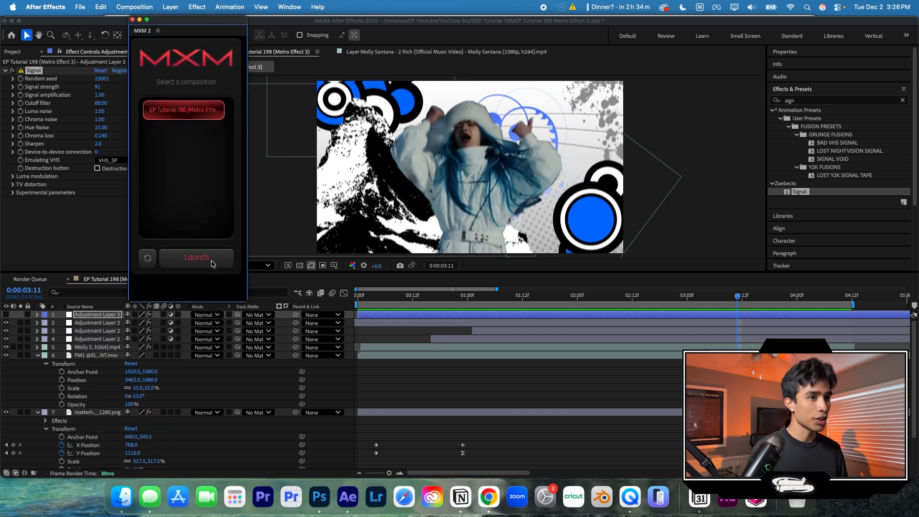
left_click(195, 258)
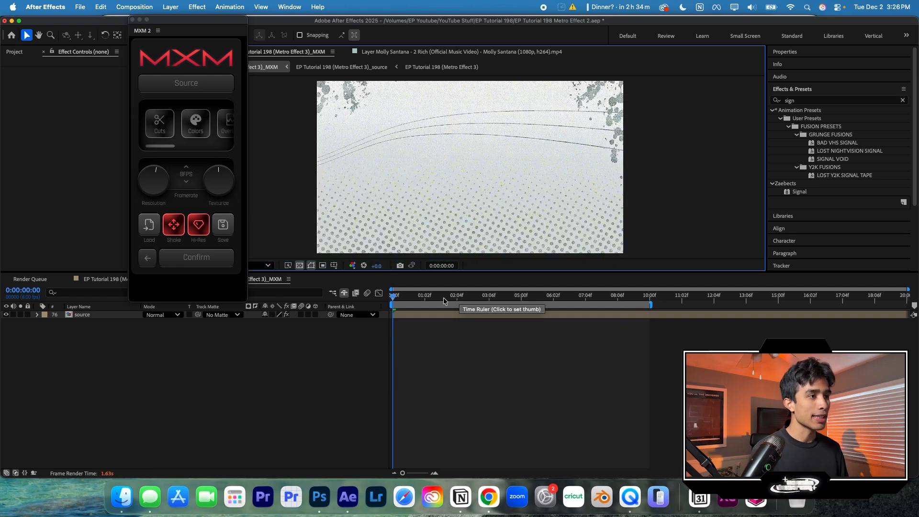
left_click(480, 295)
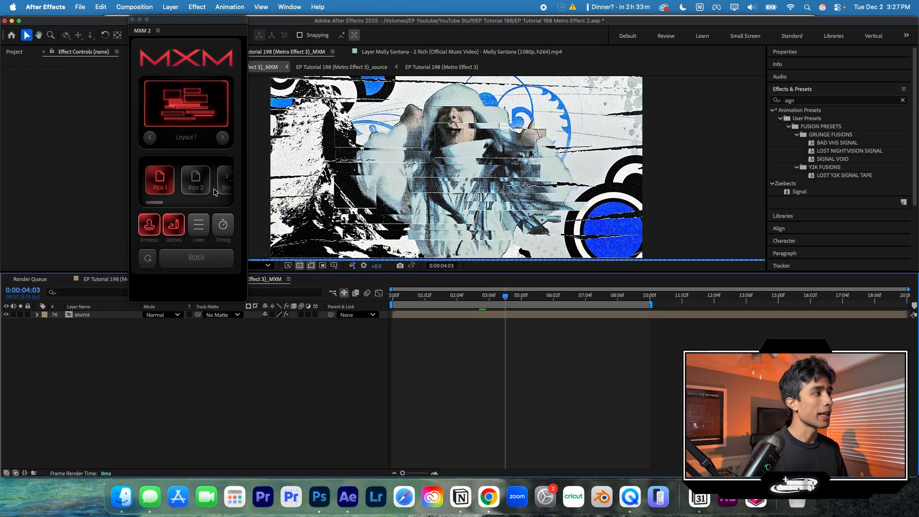
Step: Switch the MXM glitch collage to Layout 2 with Rips 1 and preview the result
left_click(221, 137)
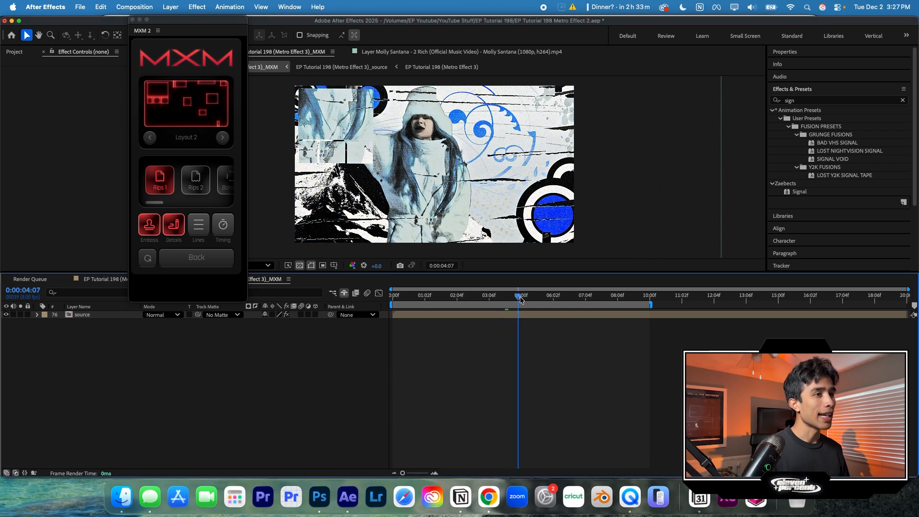
left_click(527, 295)
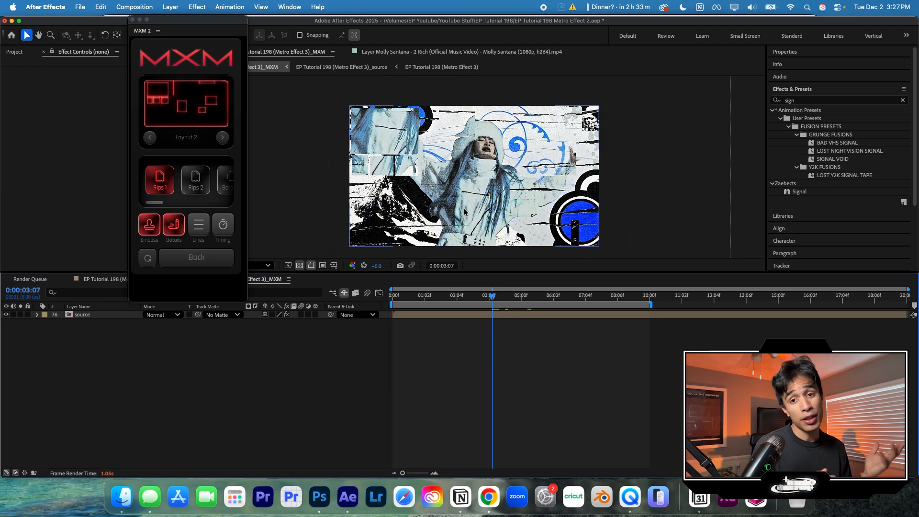
mouse_move(467, 251)
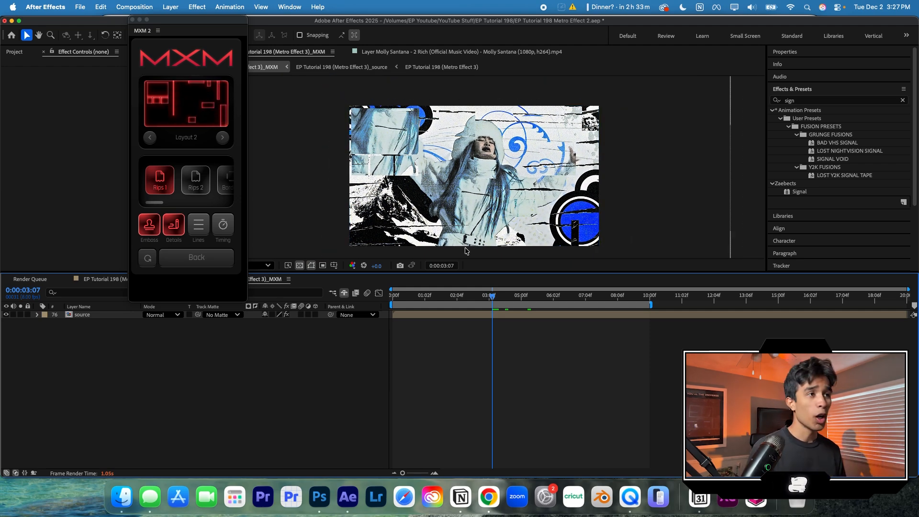